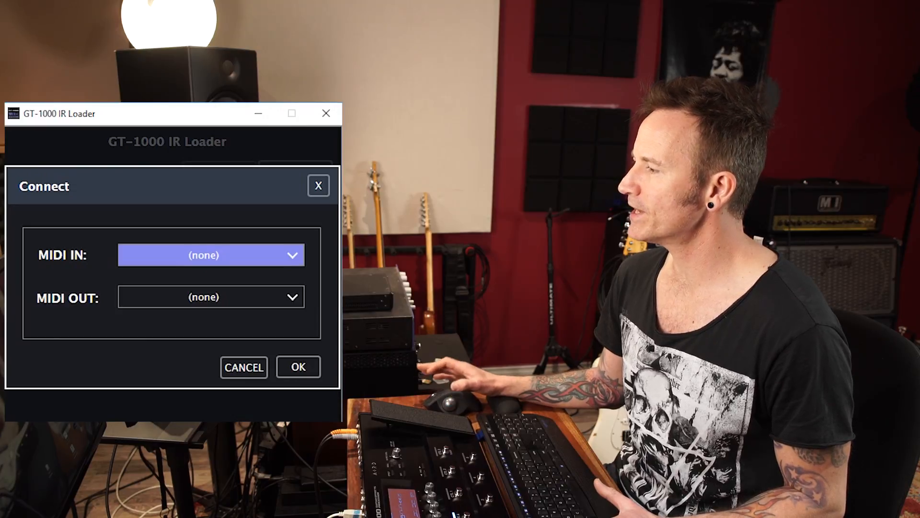
- Set MIDI IN and MIDI OUT to '2- GT-1000' and confirm the connection
click(210, 254)
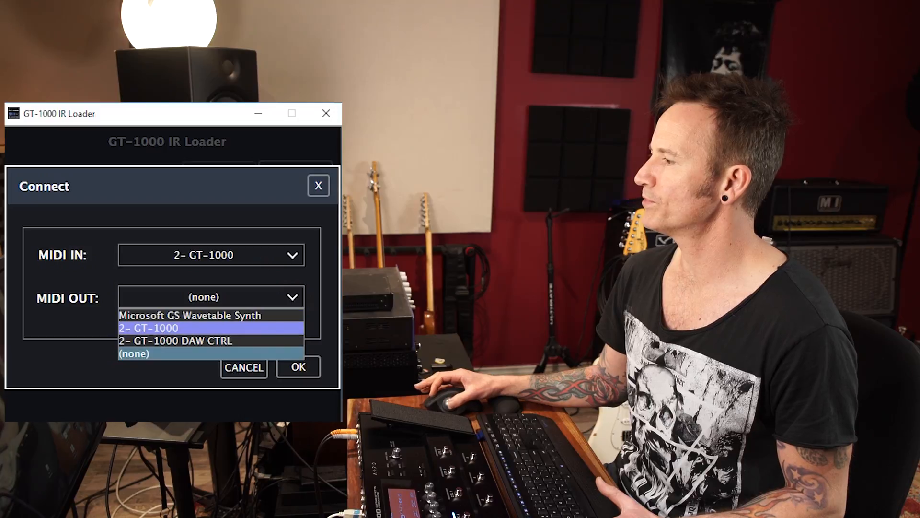
click(297, 367)
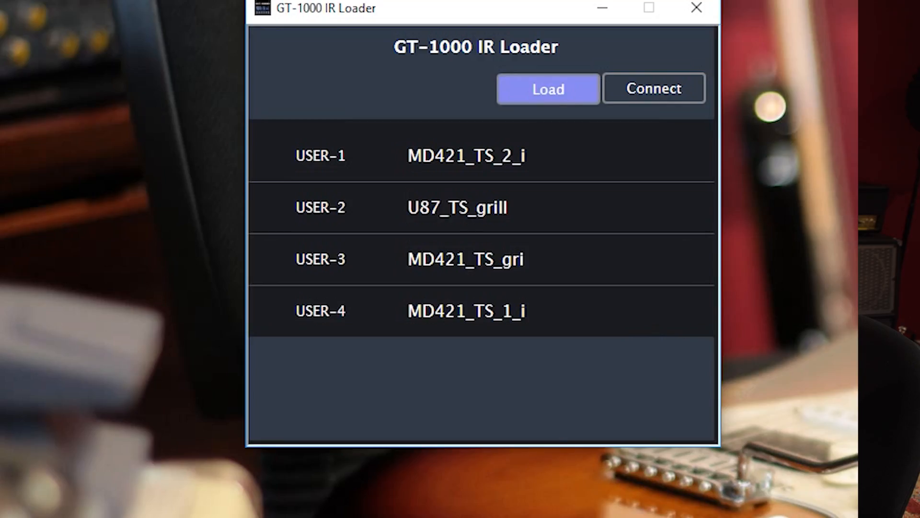
- Load the C414_TS_1_fo IR file into USER-1, replacing MD421_TS_2_i
click(546, 88)
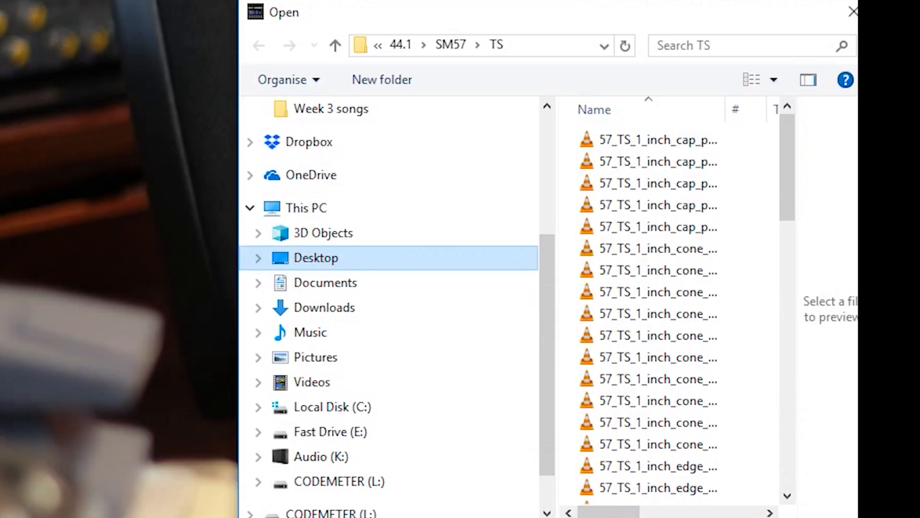
click(258, 45)
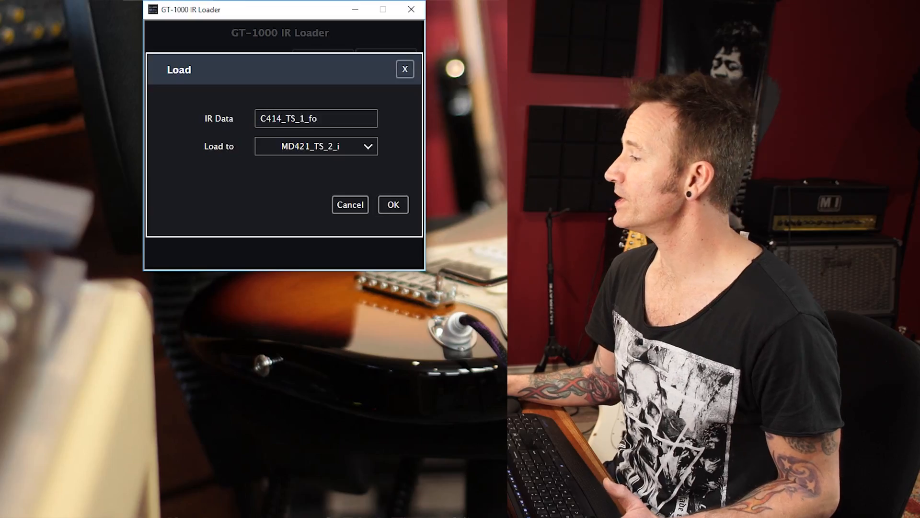
click(315, 145)
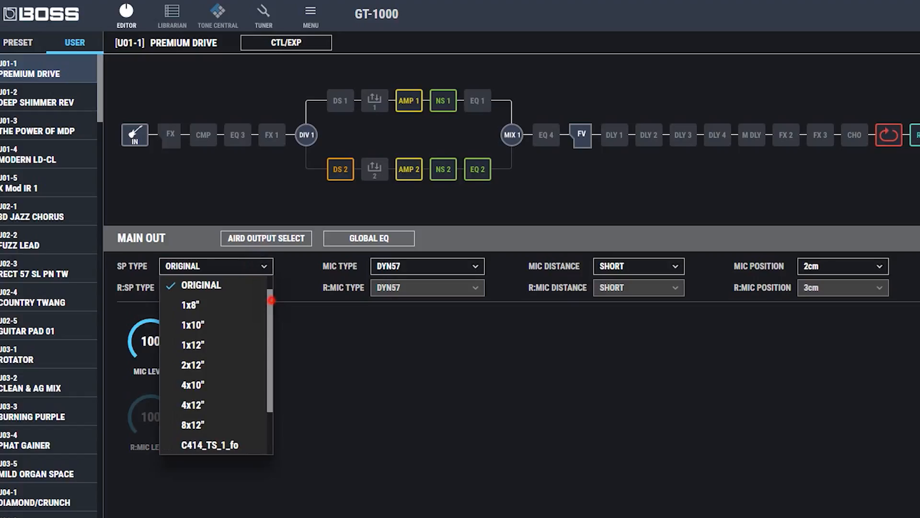
- Select C414_TS_1_fo as the Main Out SP TYPE for both channels
scroll(down, 3)
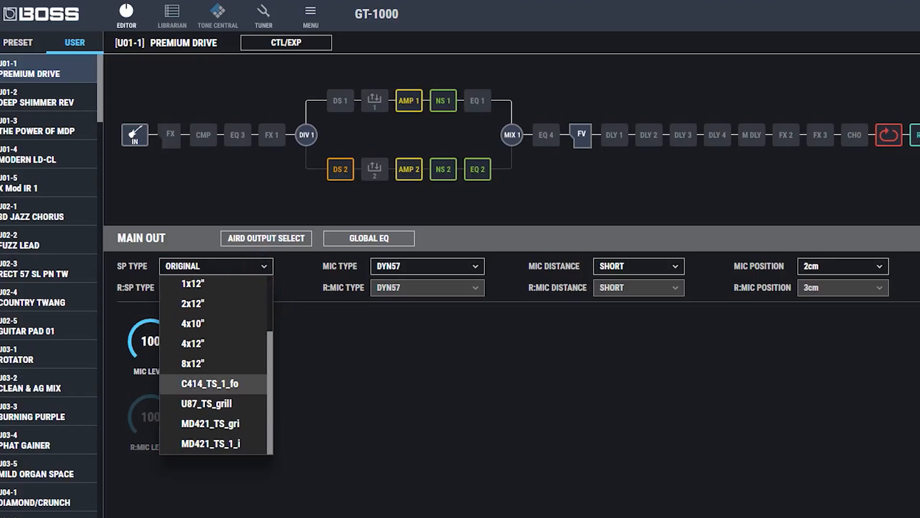
mouse_move(210, 423)
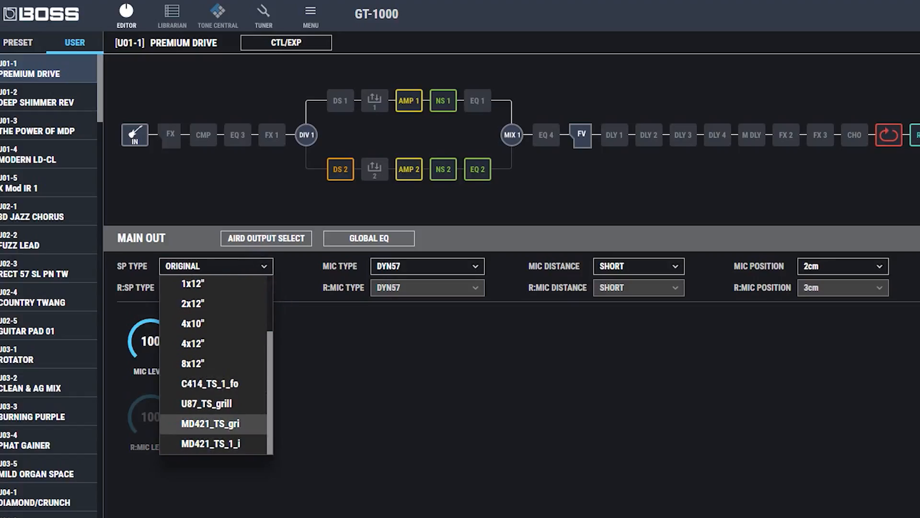
click(210, 383)
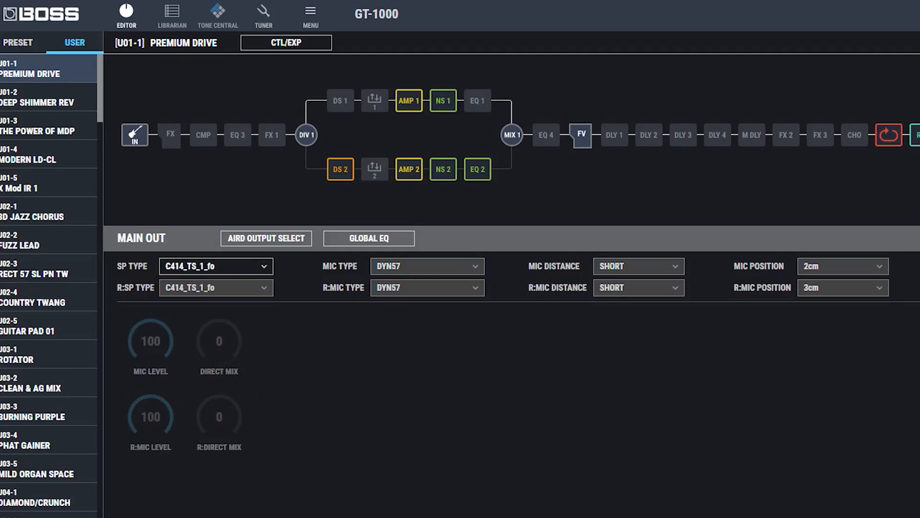